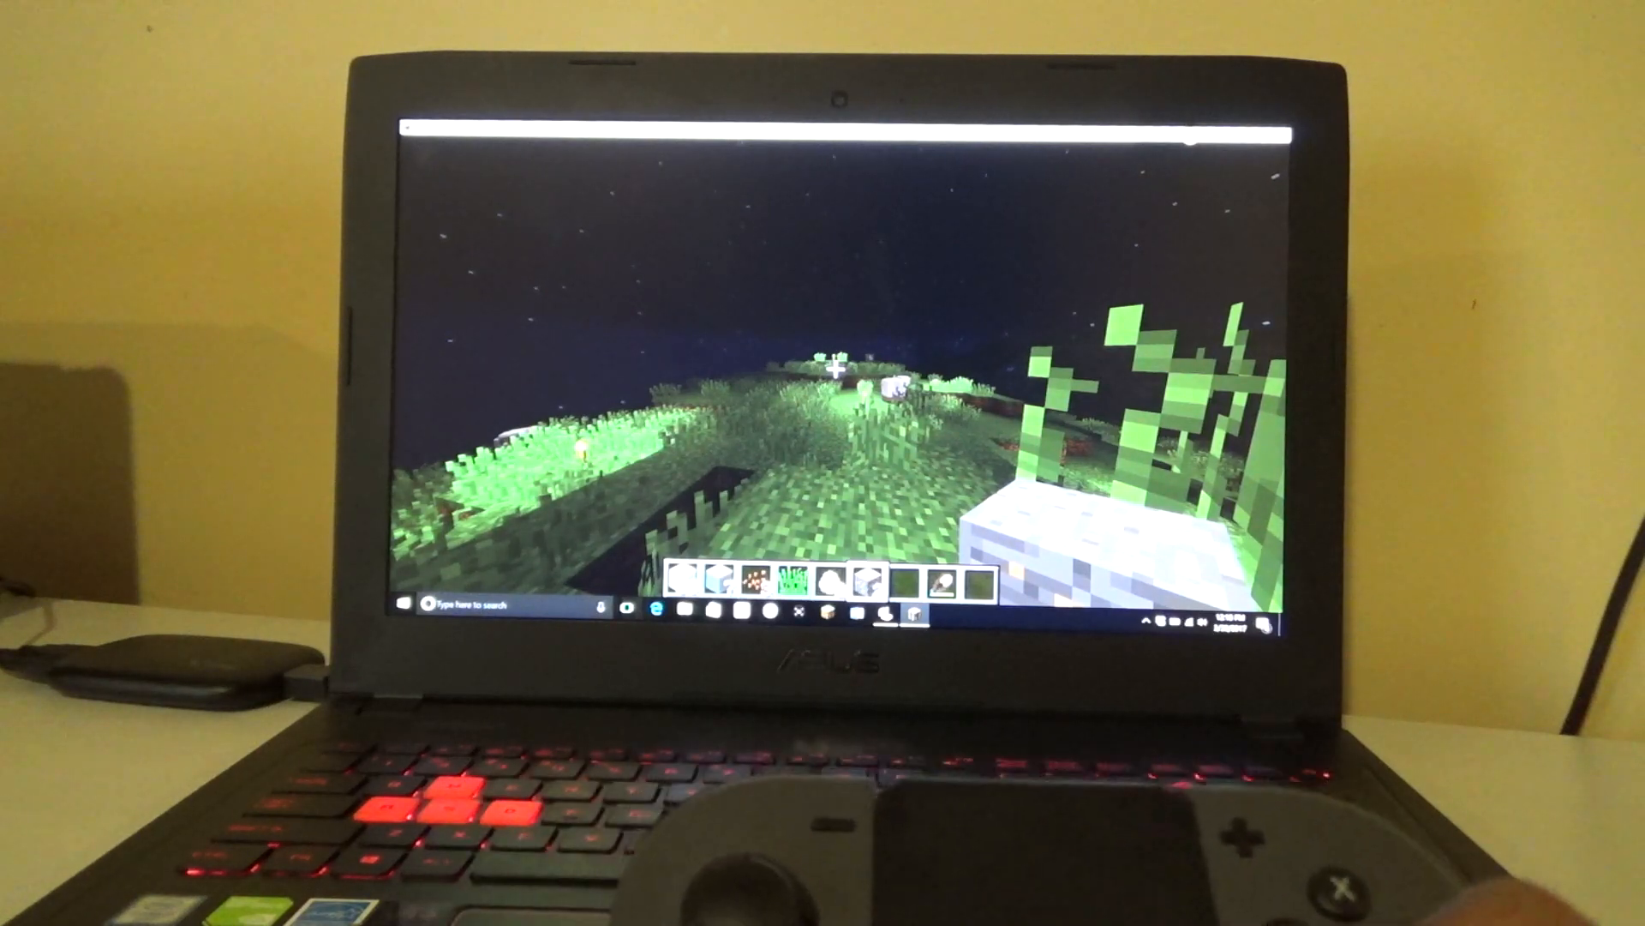
- Open the creative inventory to its building blocks tab during the nighttime grassland world
key("e")
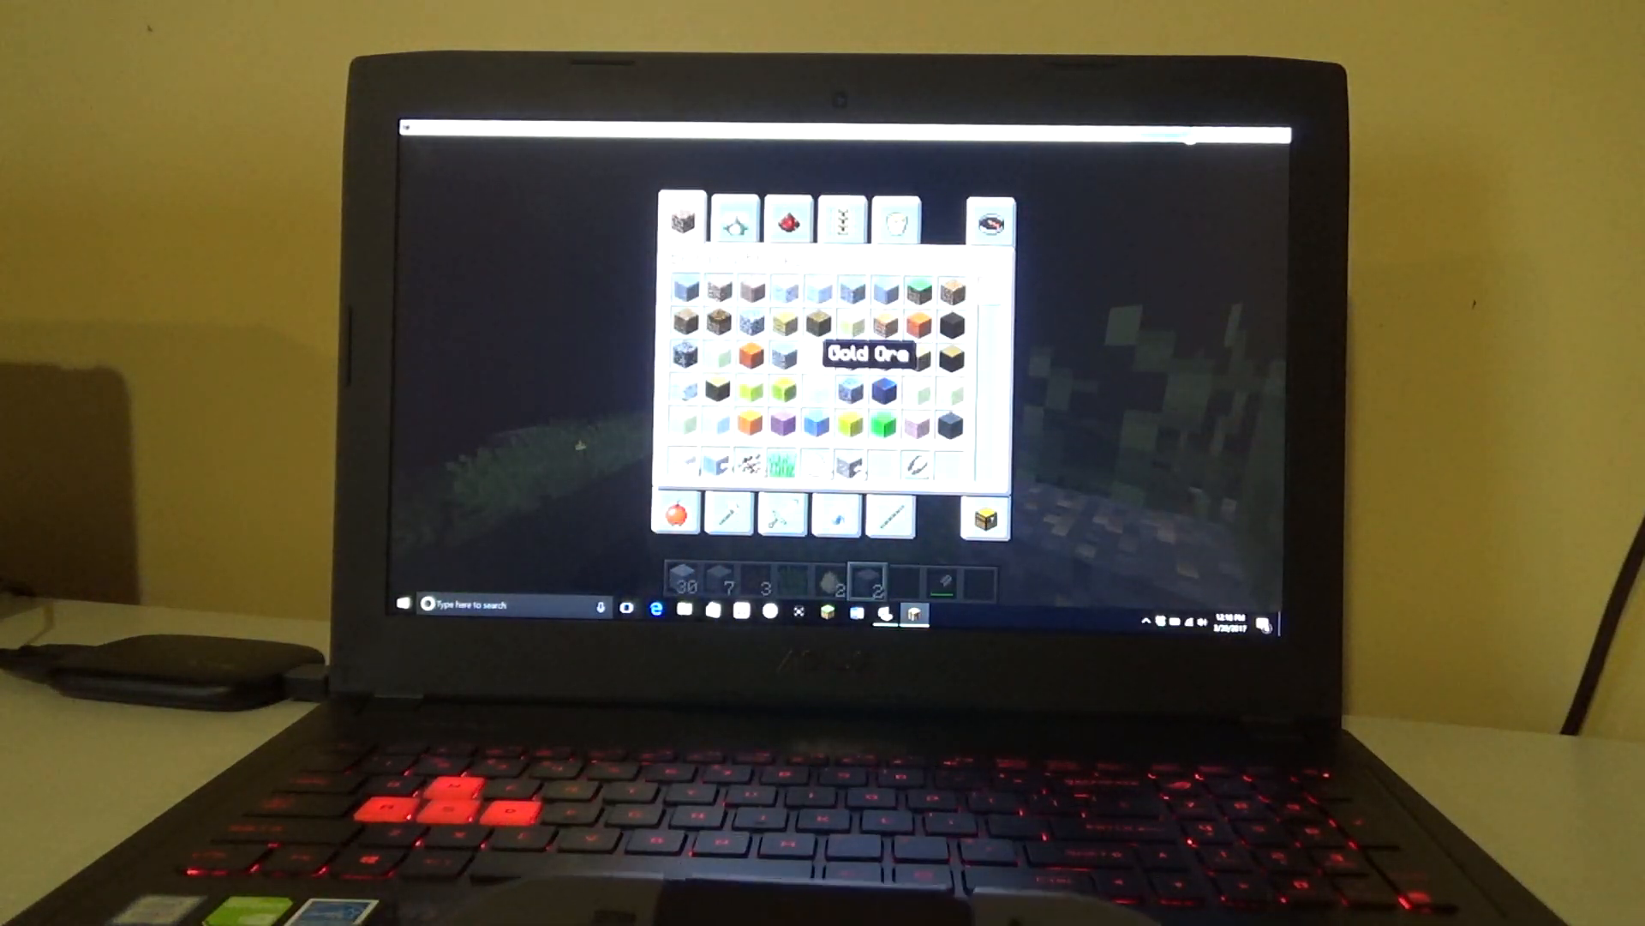